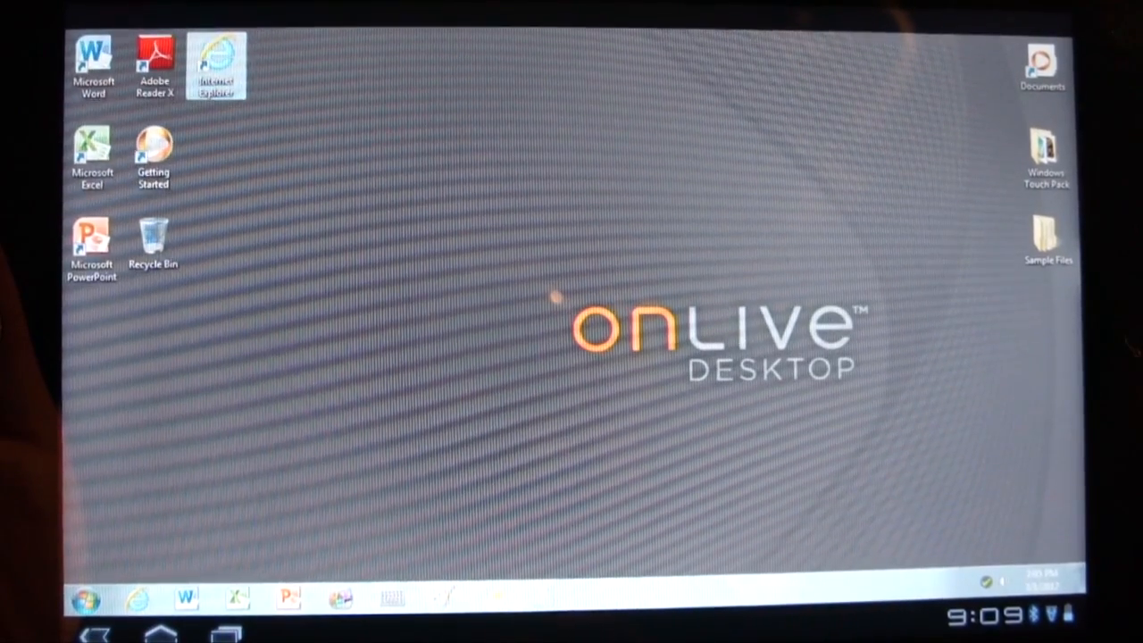
Check the empty Documents folder, then open Internet Explorer on the OnLive Desktop page
click(214, 67)
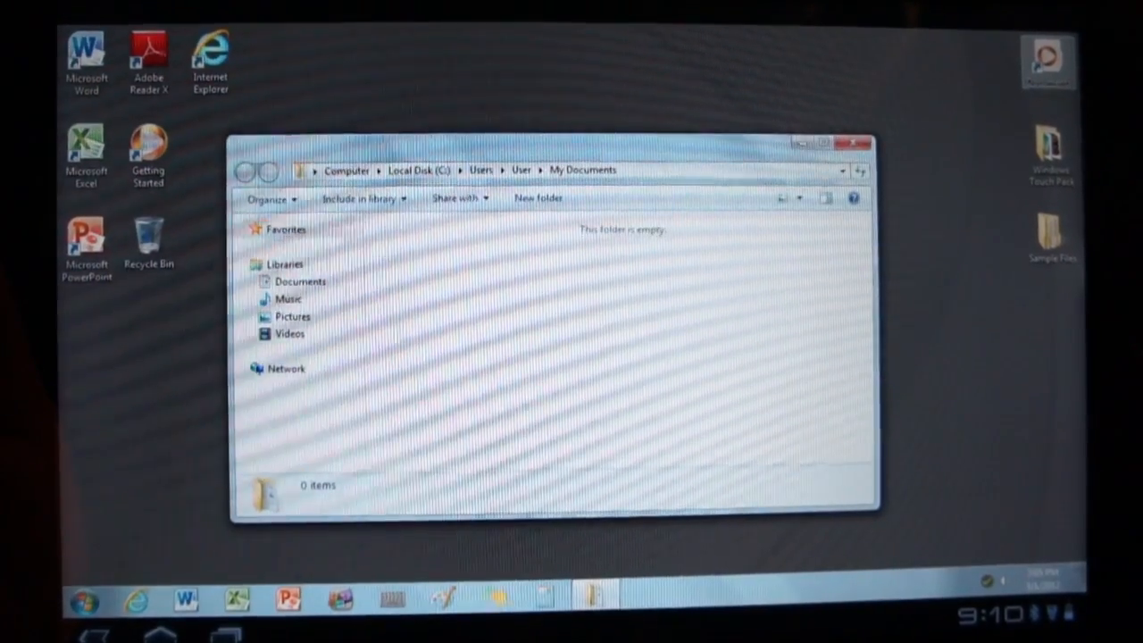
click(853, 143)
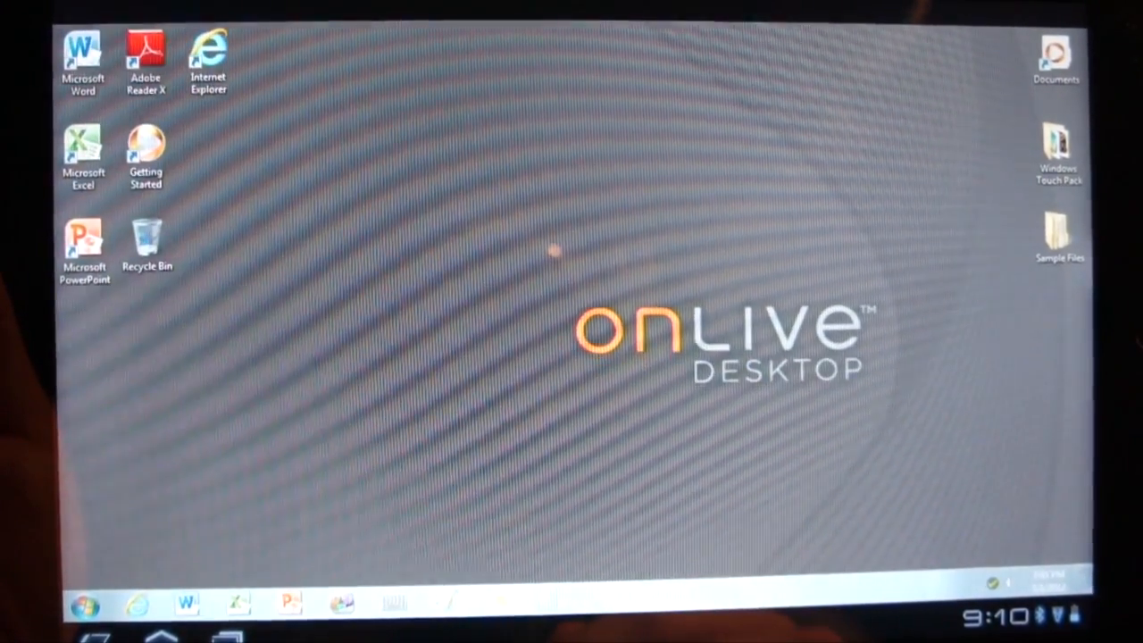
click(207, 58)
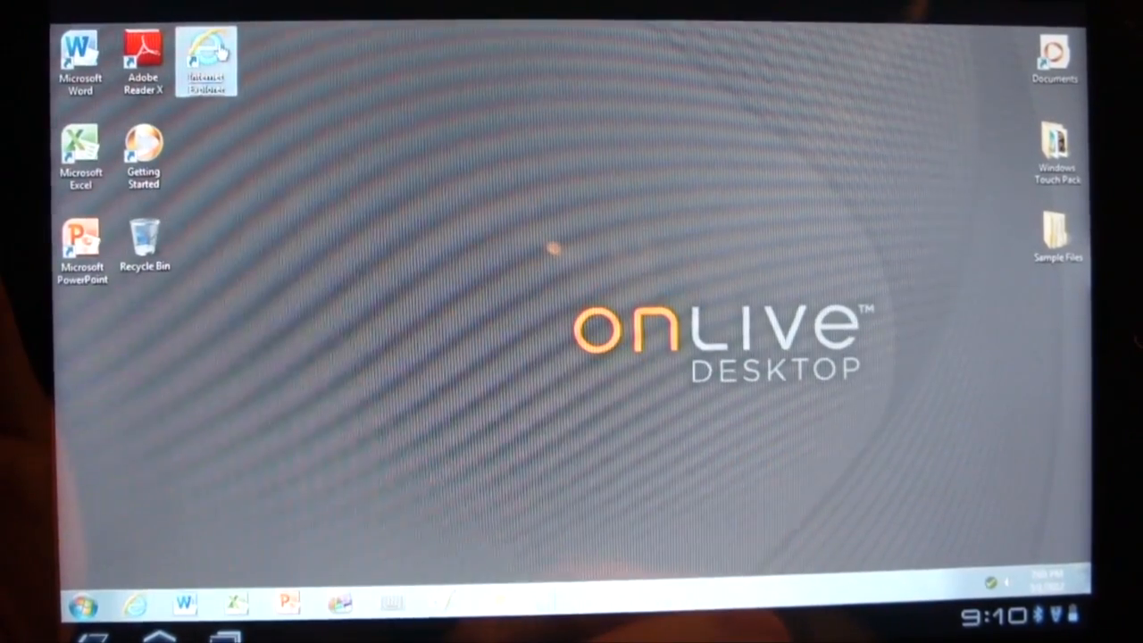
mouse_move(206, 58)
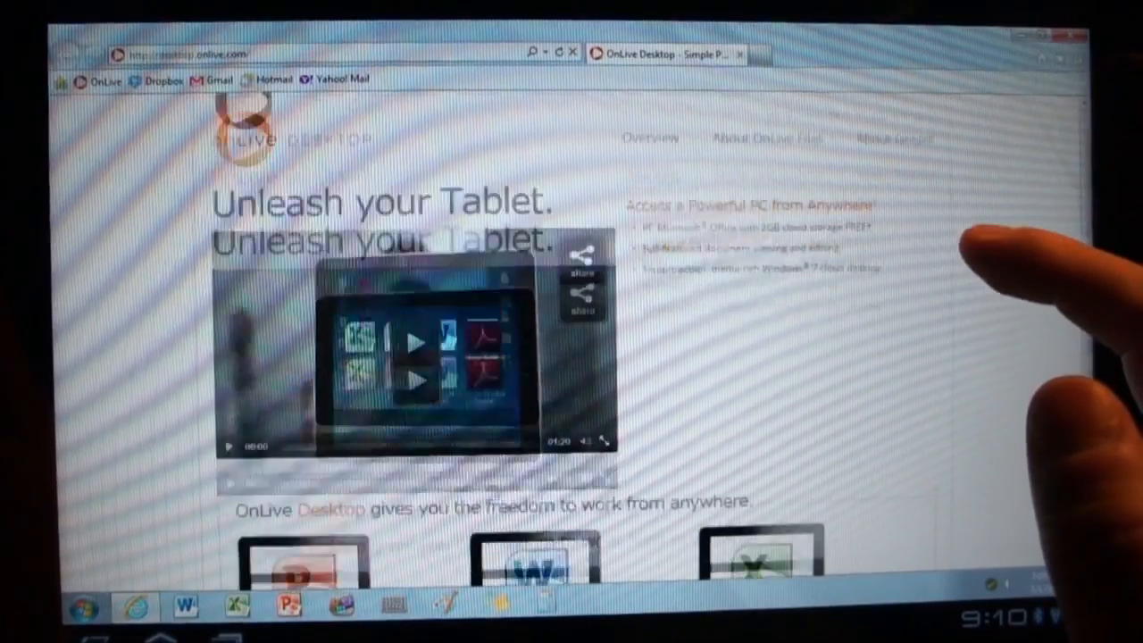
scroll(down, 3)
text(google)
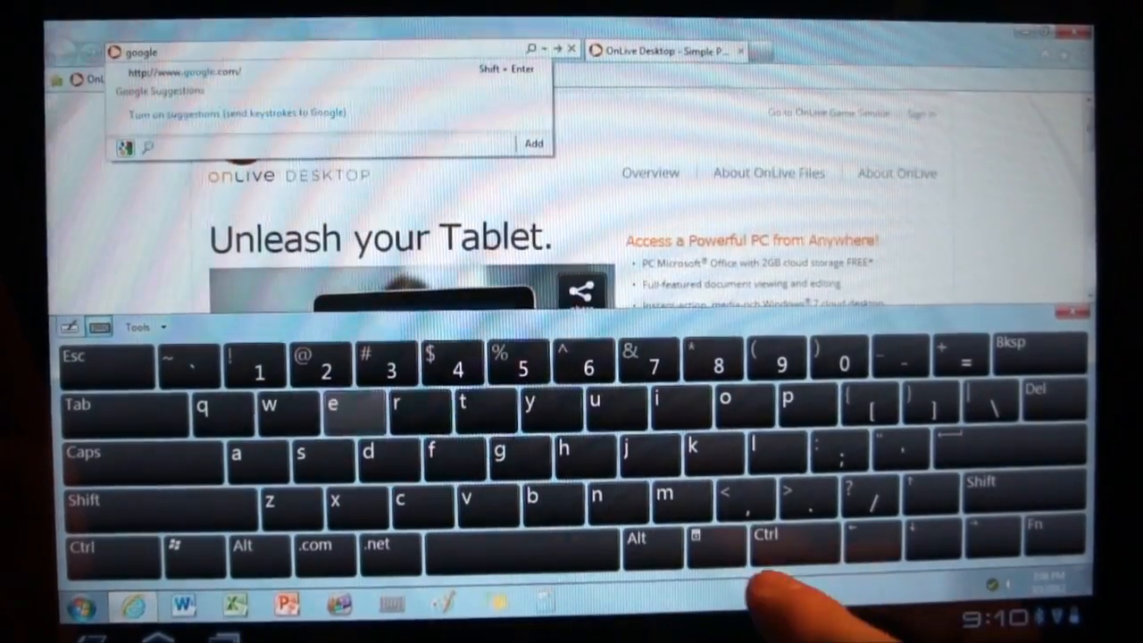
click(401, 506)
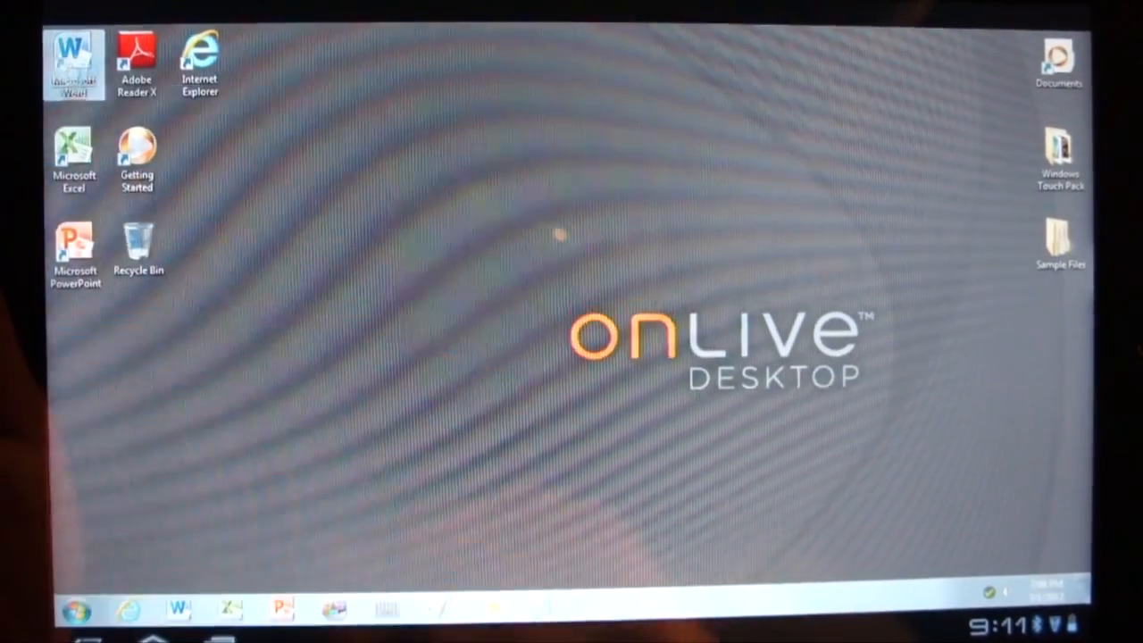
Launch Microsoft Word from its desktop icon to get a blank Document1
double_click(74, 60)
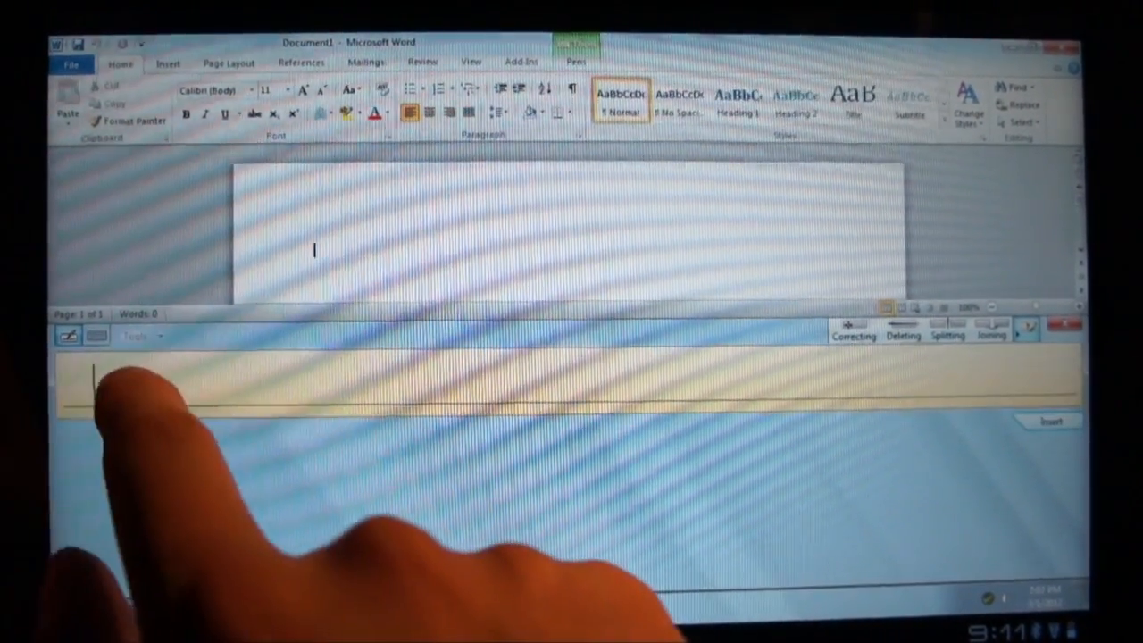
Handwrite 'Hi Android Central!' into the Word document, then close Word
text(t)
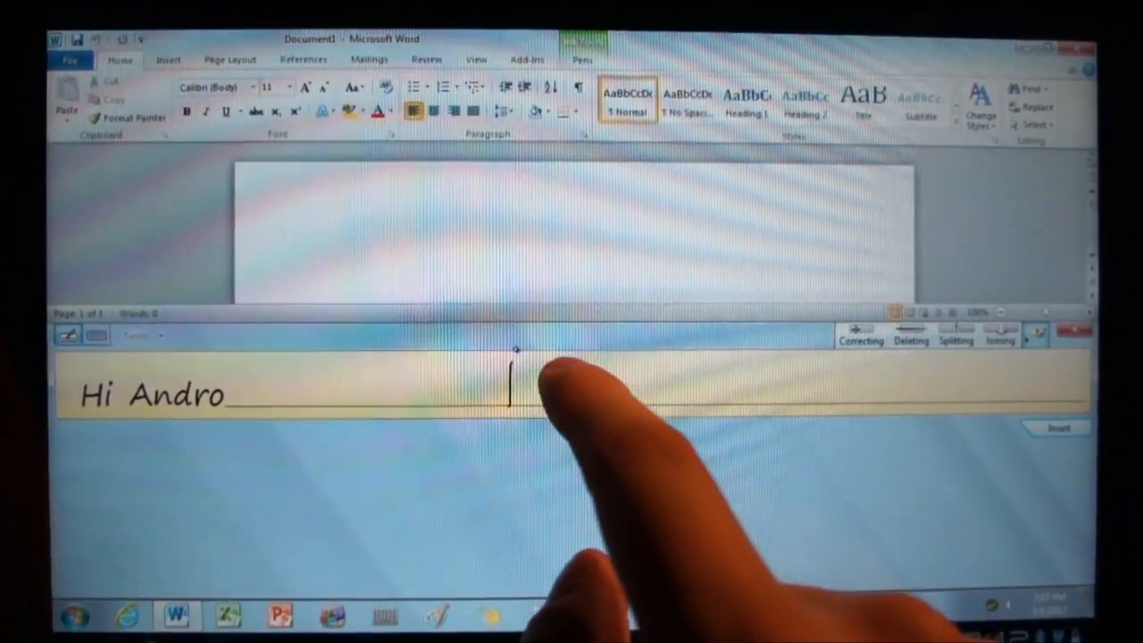
text(i Android Central!)
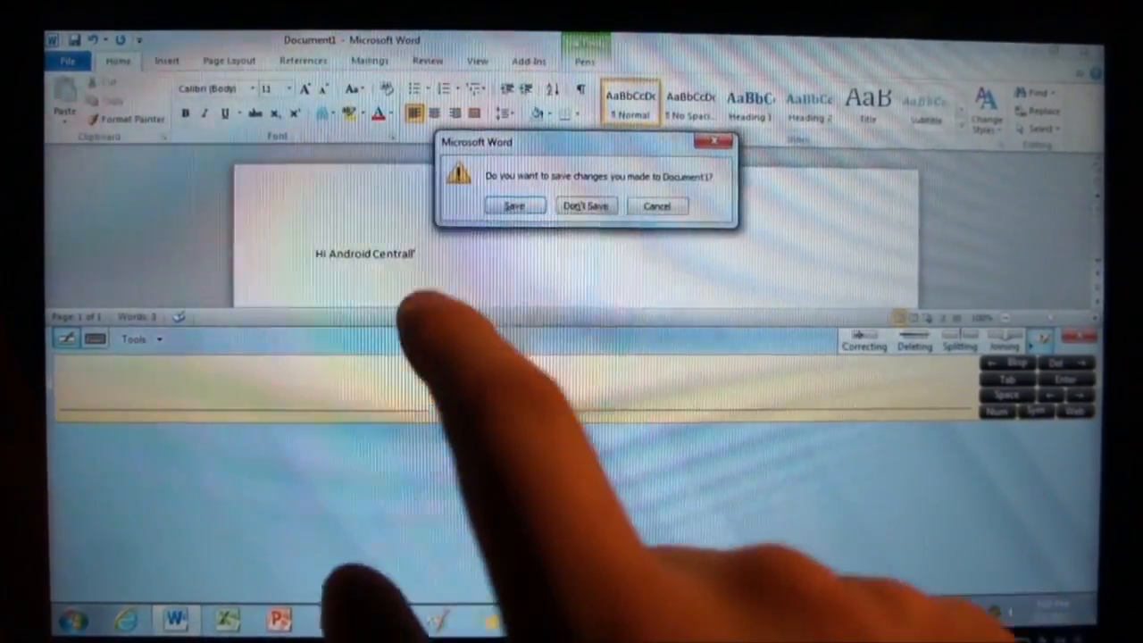
Choose Don't Save to discard Document1 and return to the OnLive desktop
click(585, 205)
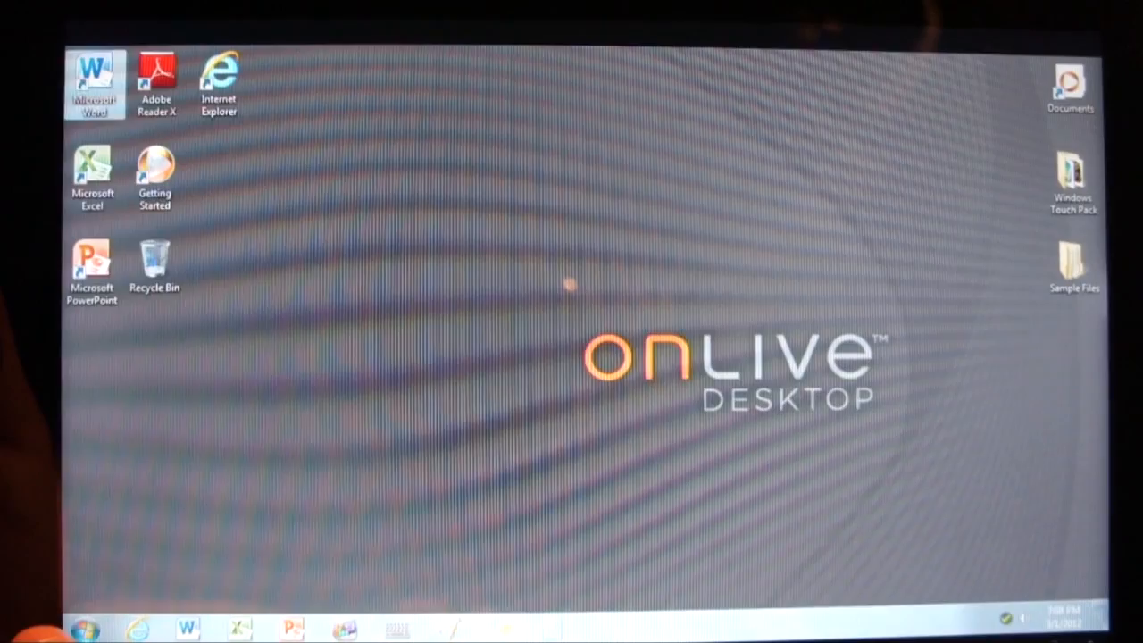
click(84, 630)
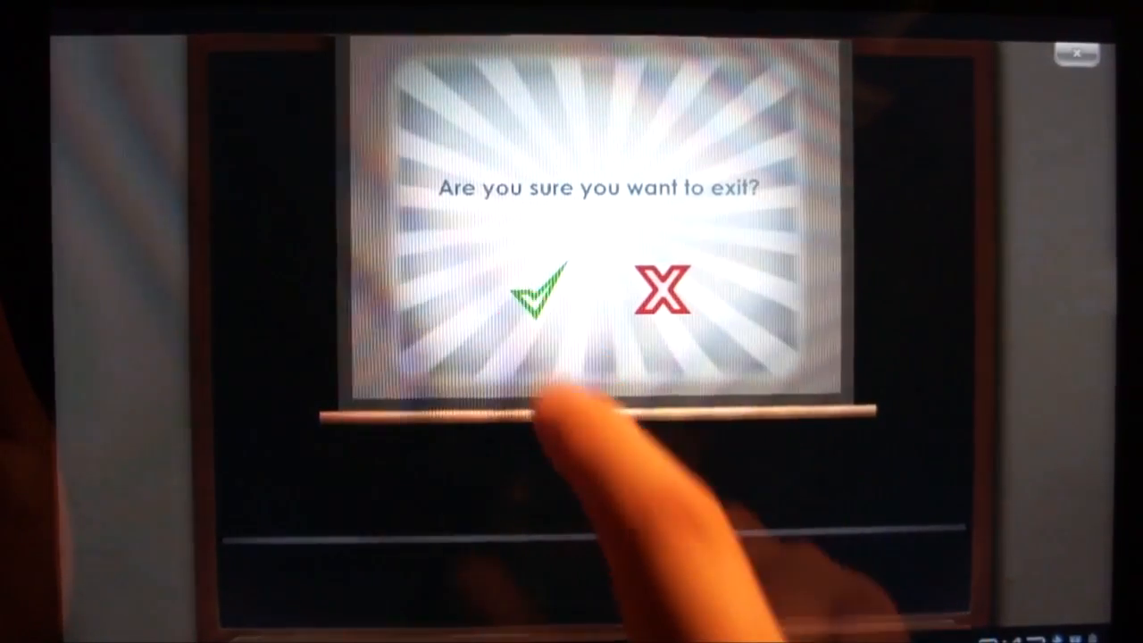
click(536, 294)
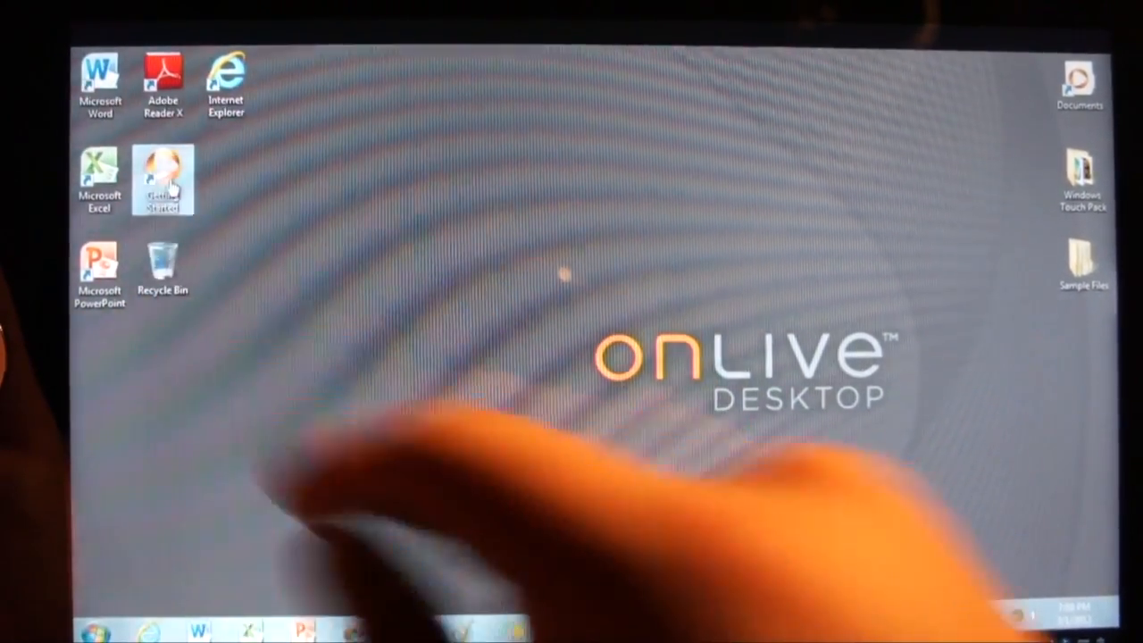
Open the Getting Started guide, read 'What is OnLive Desktop?', and return to the topic list
double_click(162, 179)
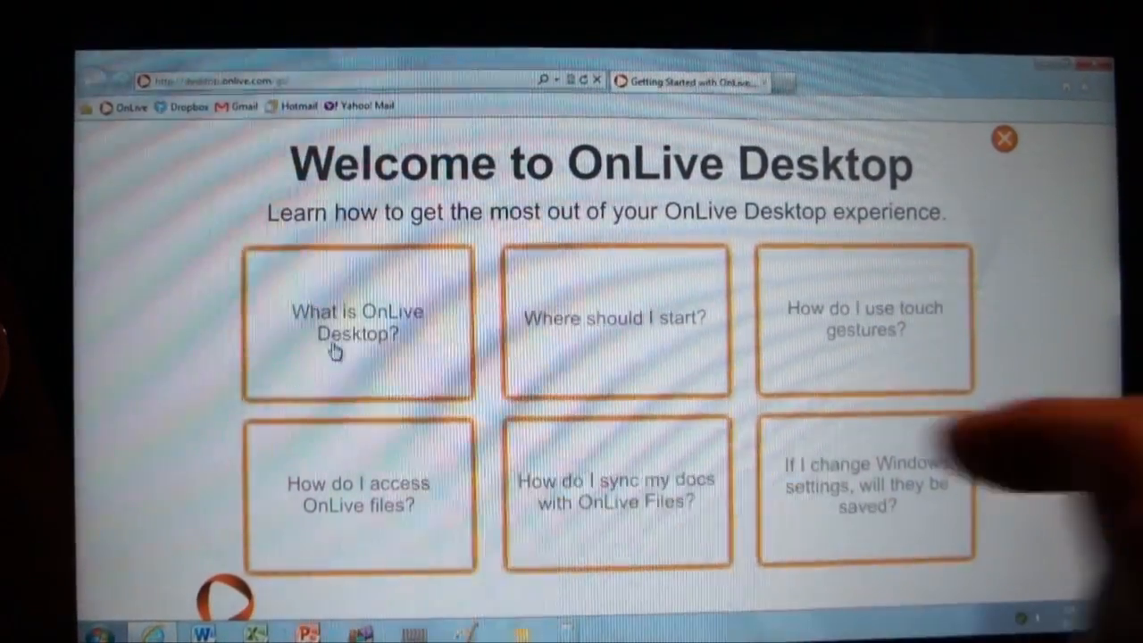
click(357, 321)
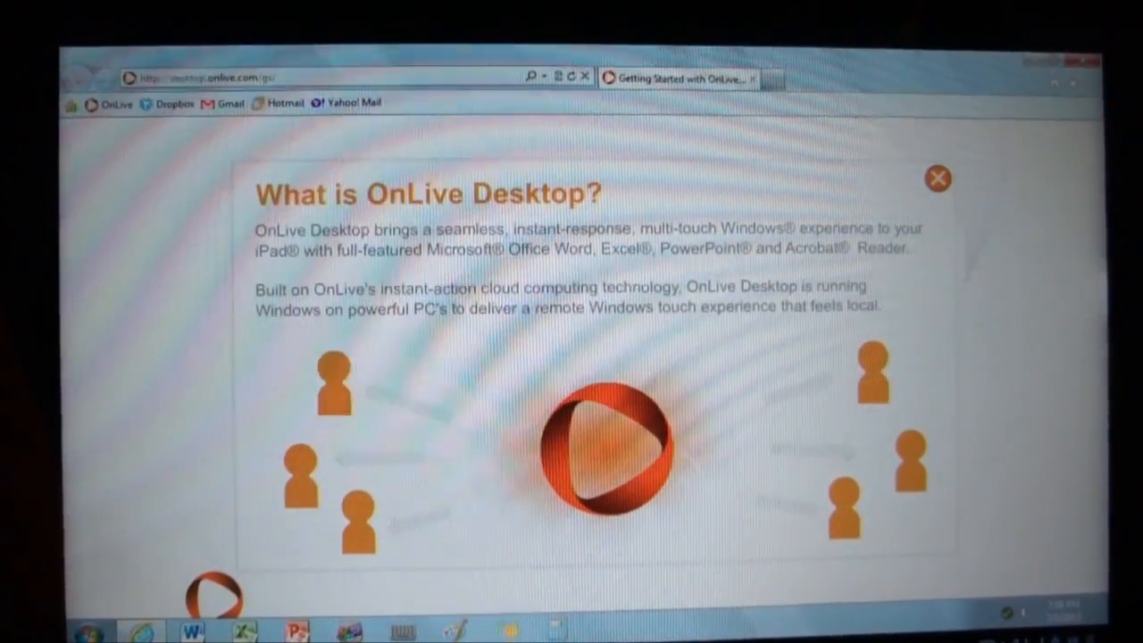
click(936, 179)
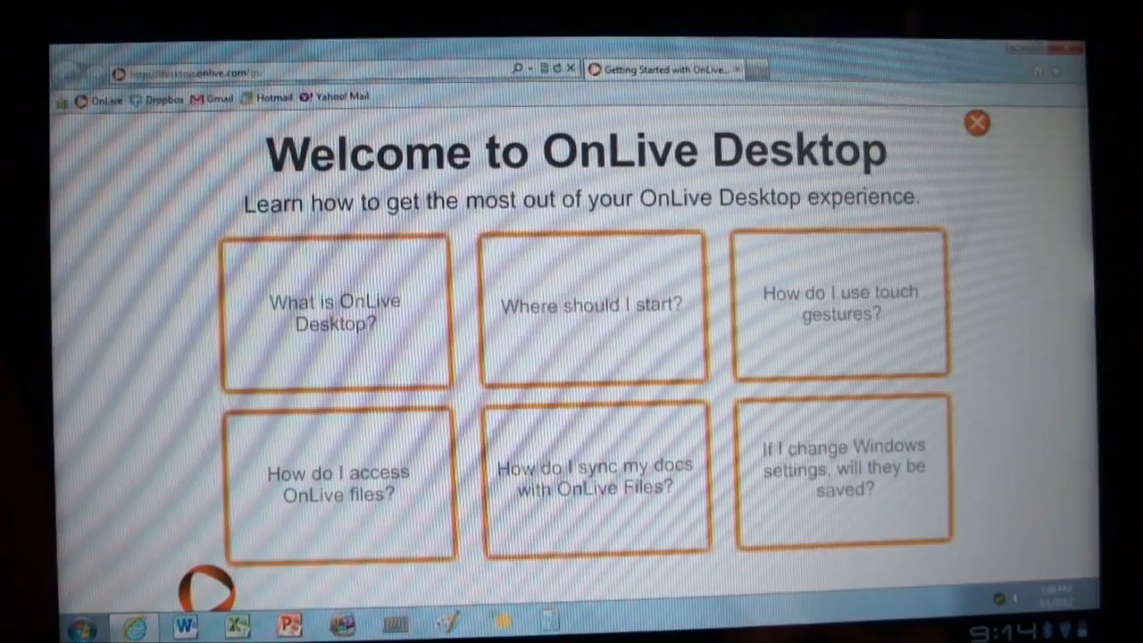
Read the OnLive Files syncing topic, then open the 'Where should I start?' answer
click(842, 466)
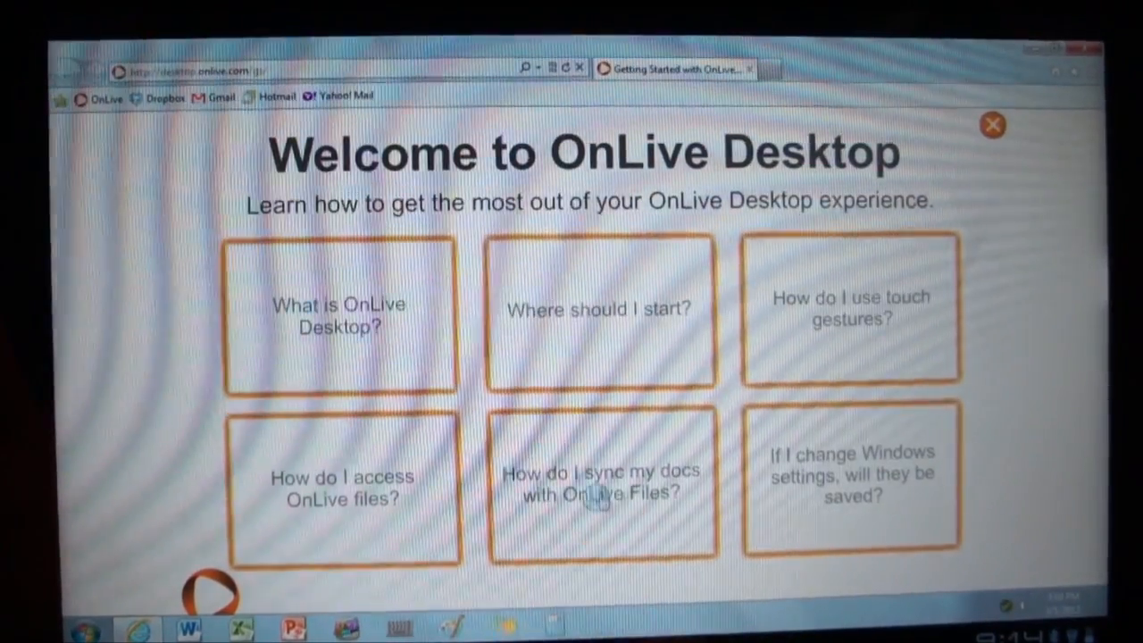
click(601, 485)
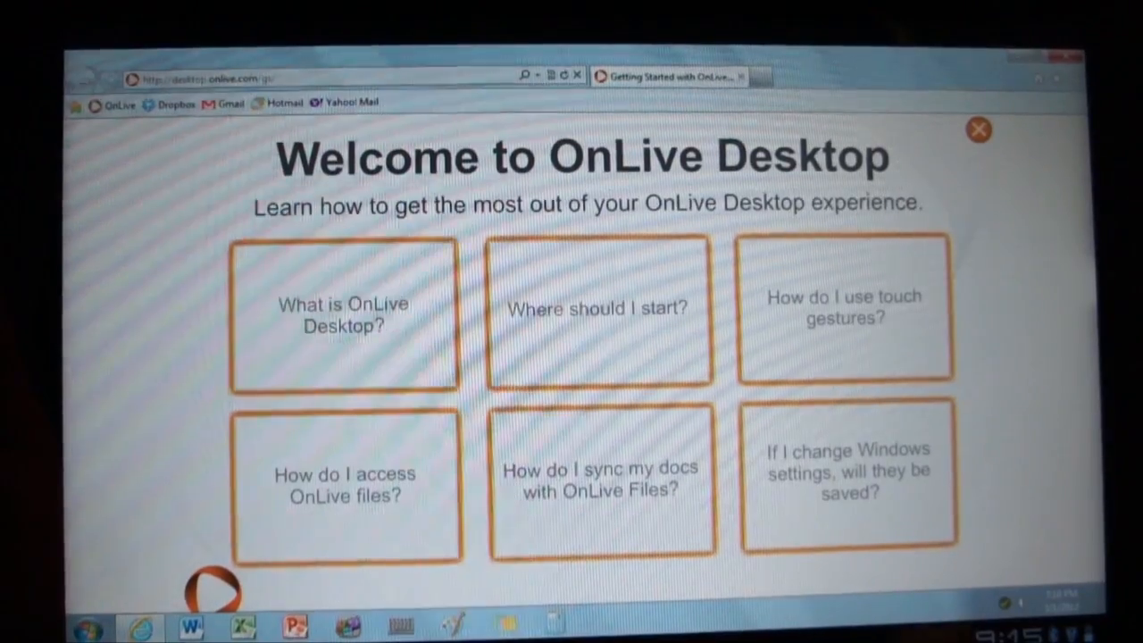
click(599, 309)
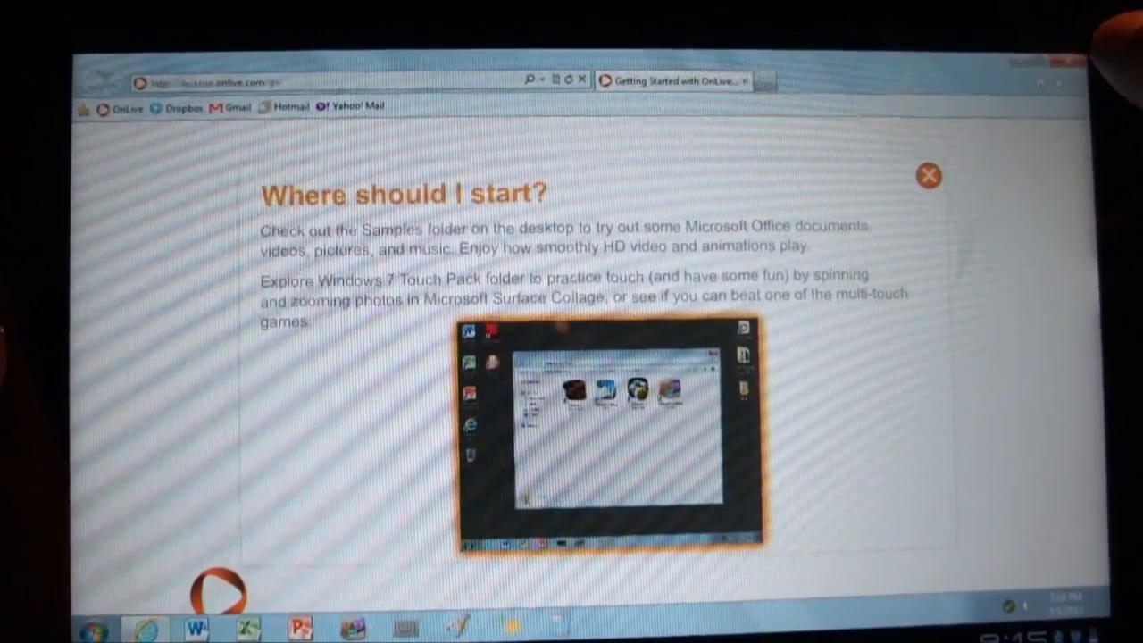
Dismiss the 'Where should I start?' help page with the close button
click(927, 175)
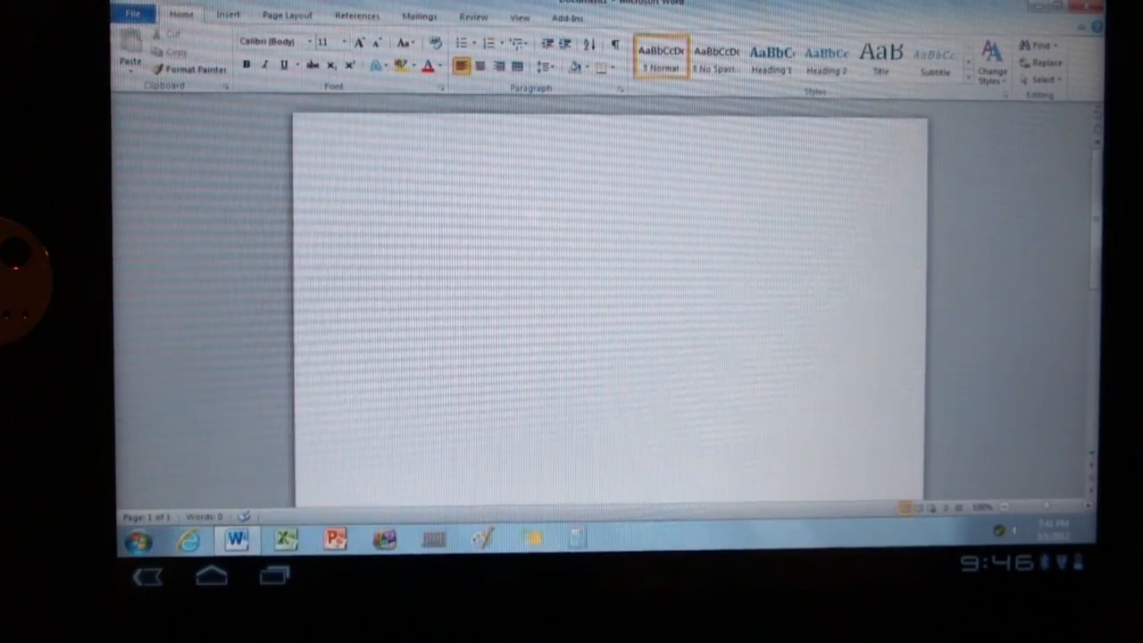
click(370, 196)
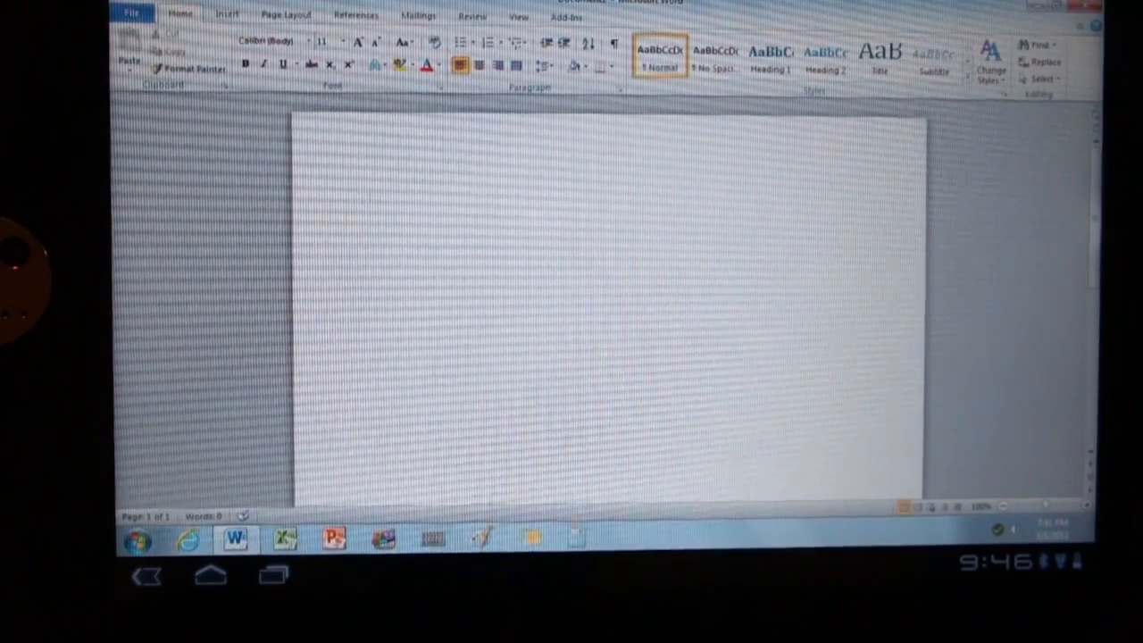
click(368, 195)
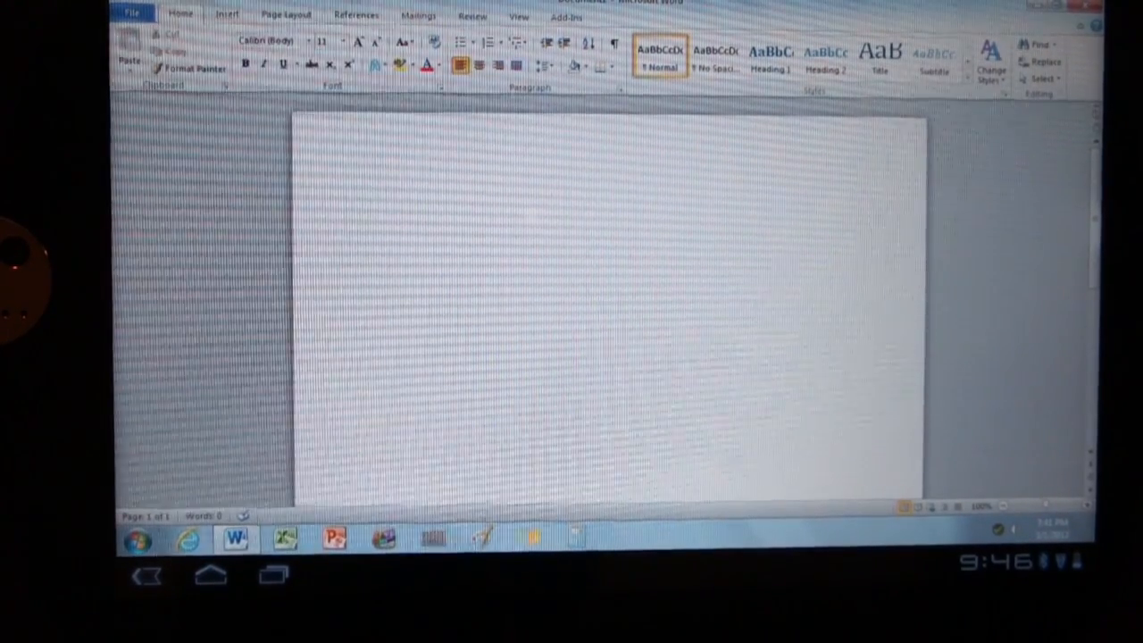
click(369, 195)
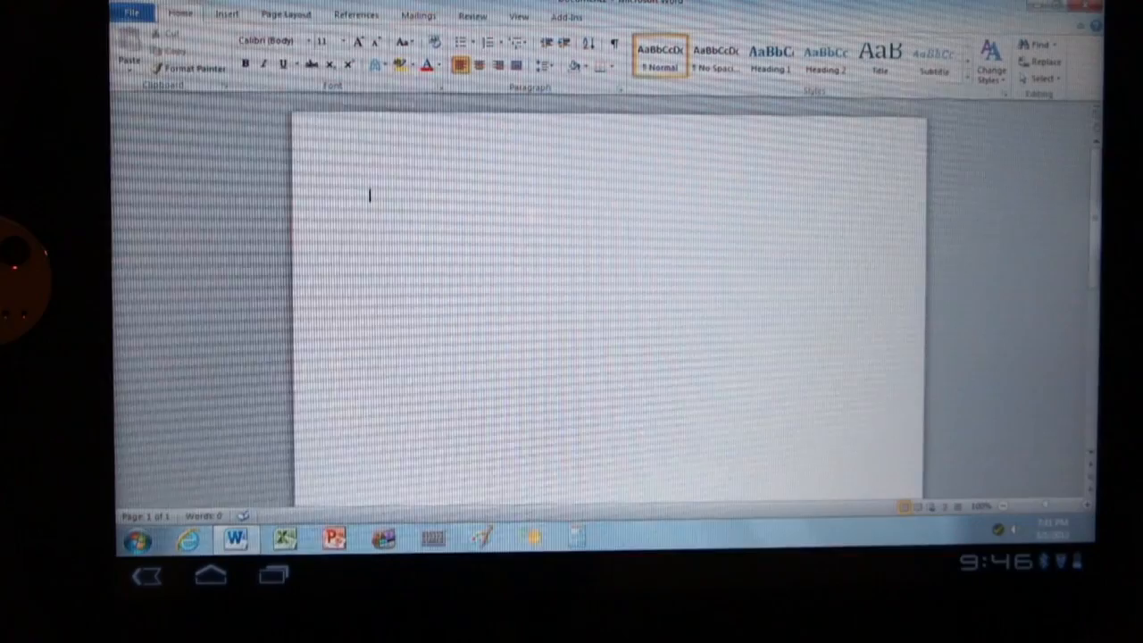
Type 'Hey everyone! This is a demonstration of using a Bluetooth keyboard with OnLive Desktop.'
text(Hey)
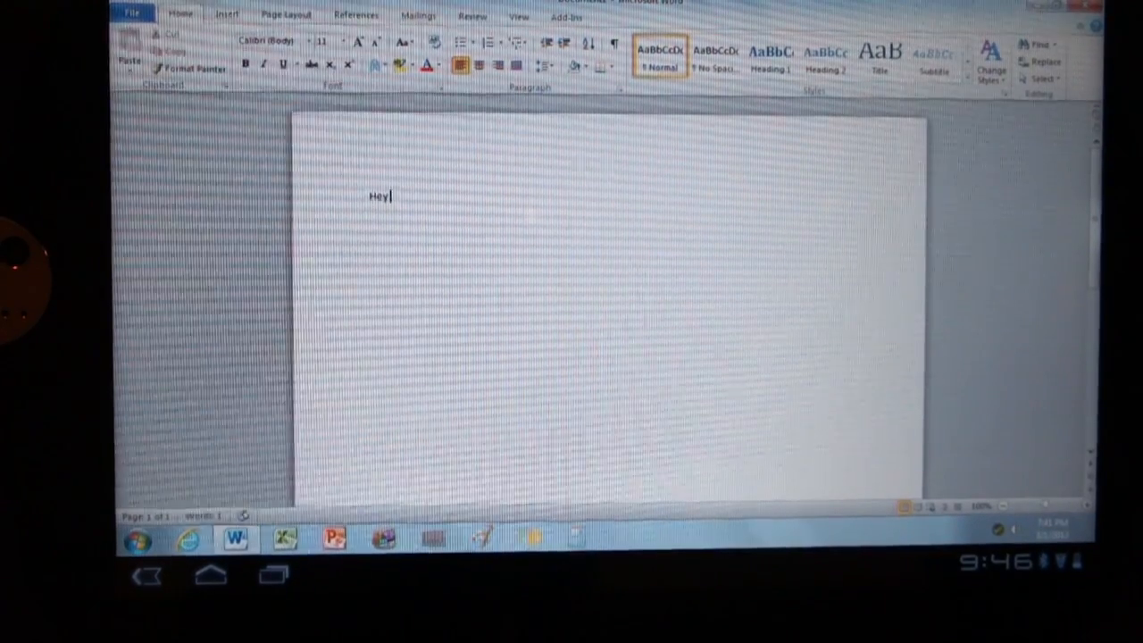
text(every)
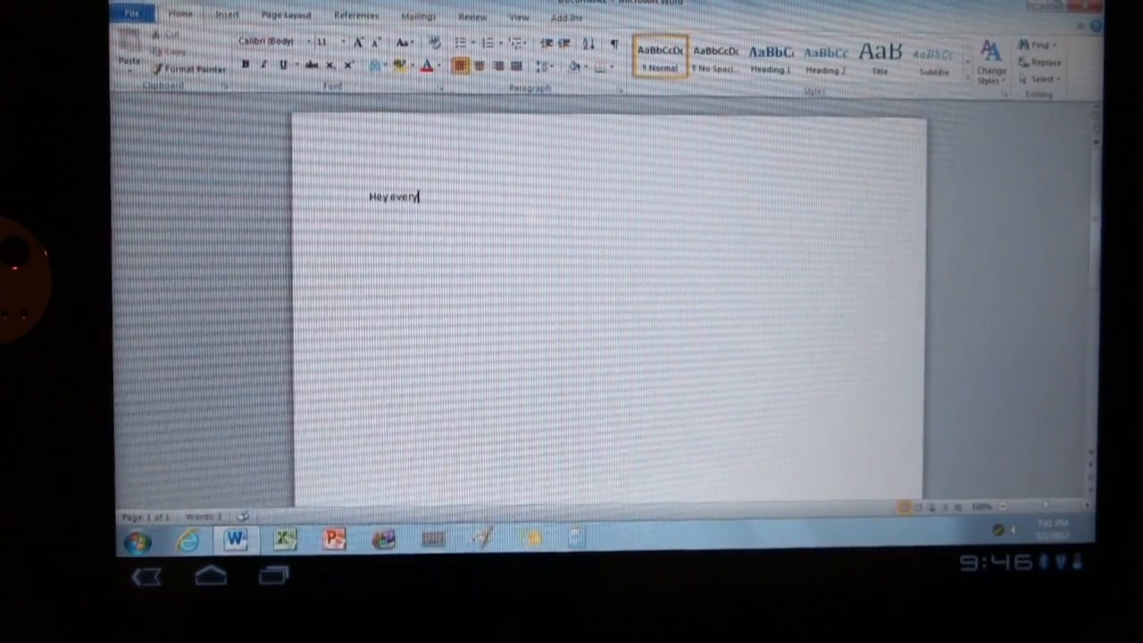
text(one!)
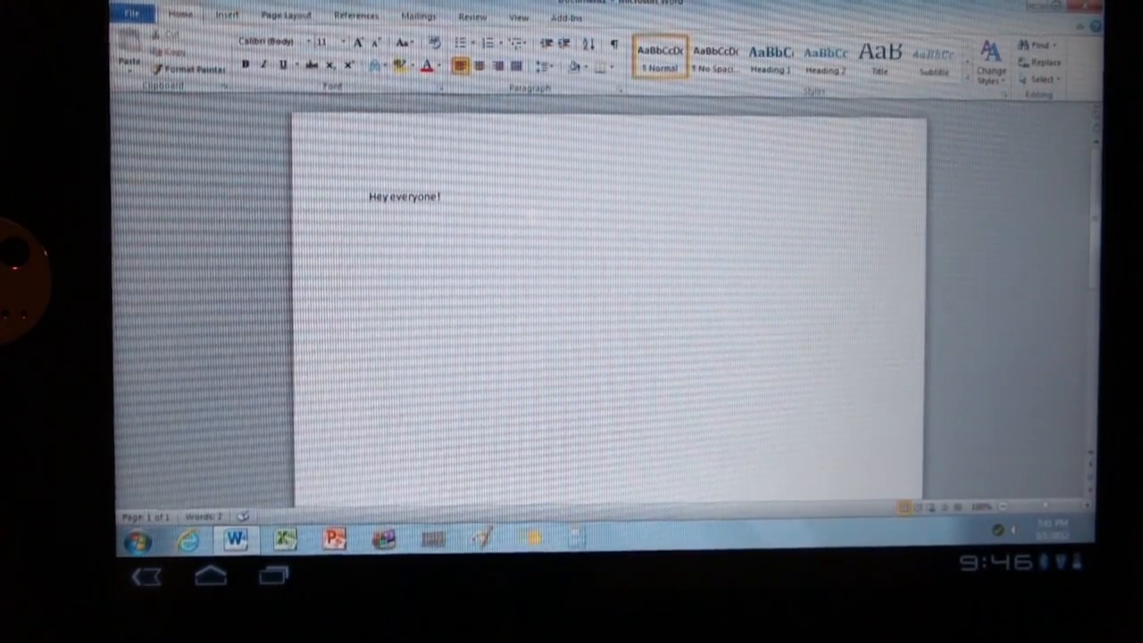
text(H)
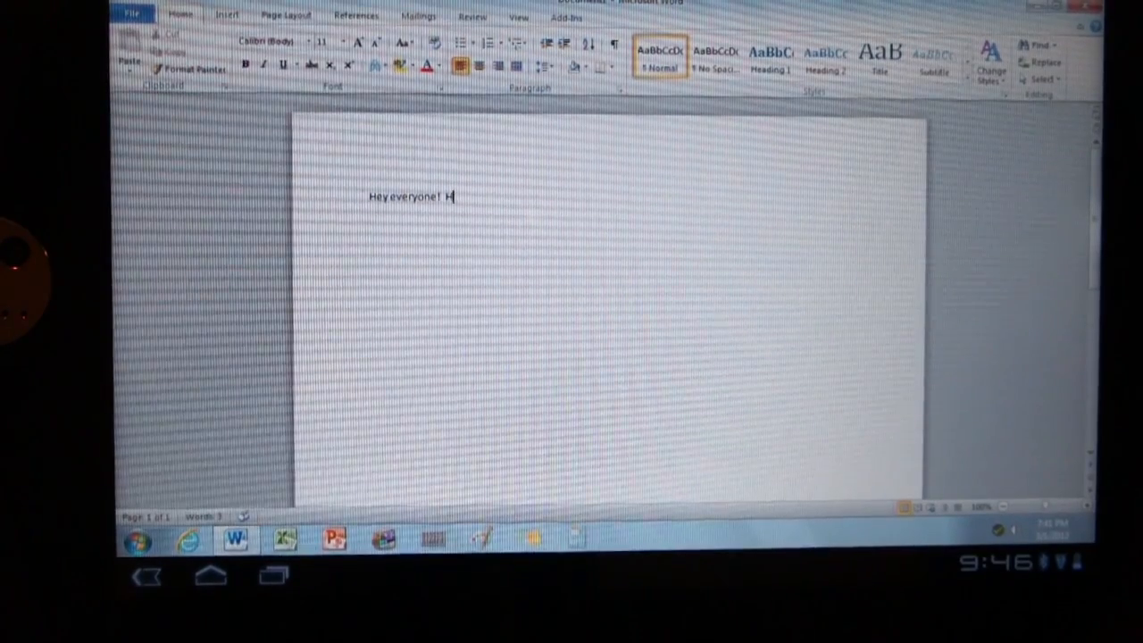
text(This is a)
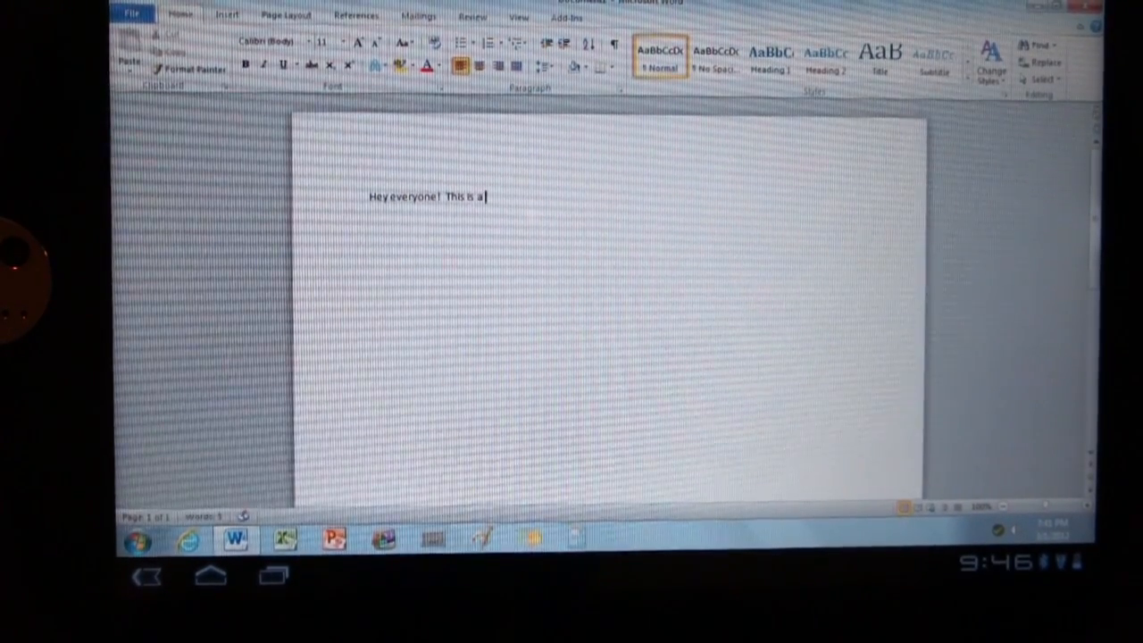
text(demonstra)
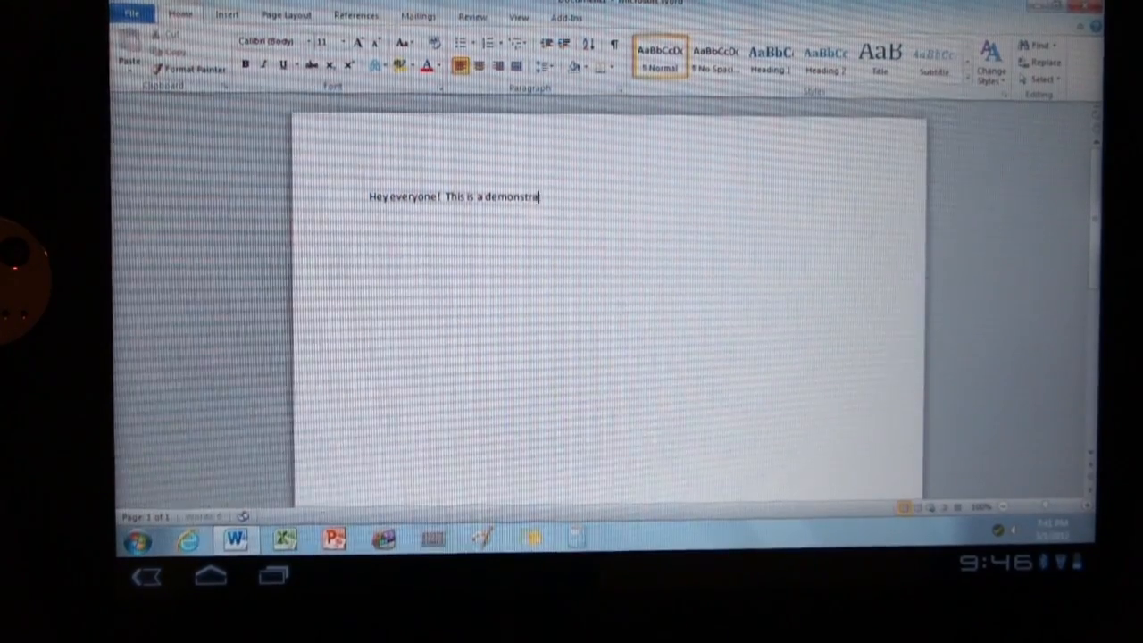
text(tion of using)
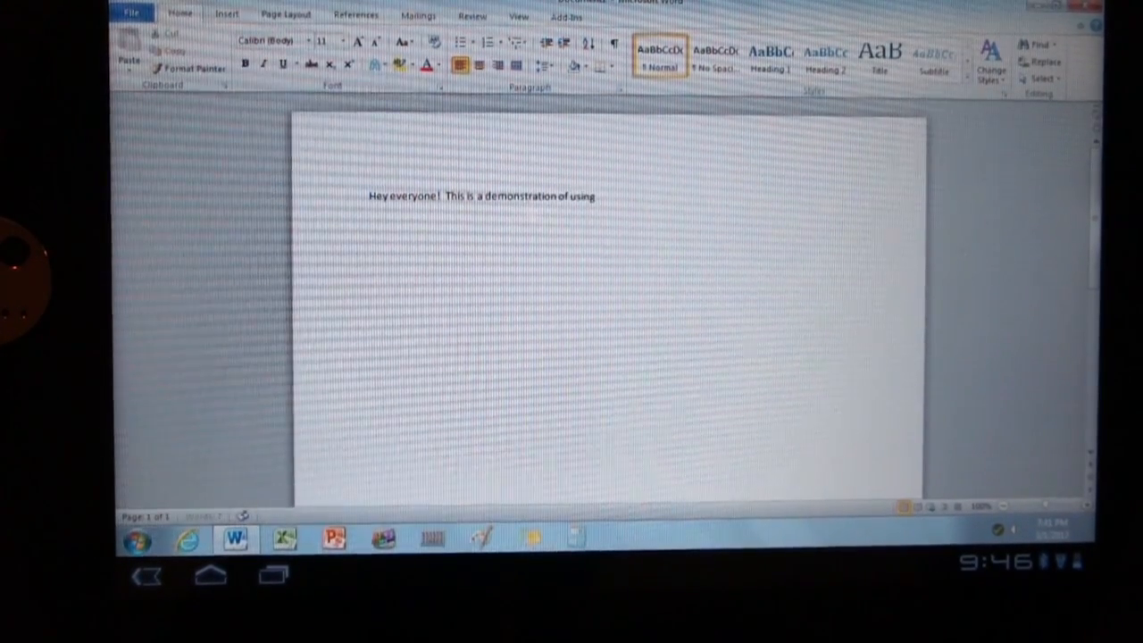
text(a Blu)
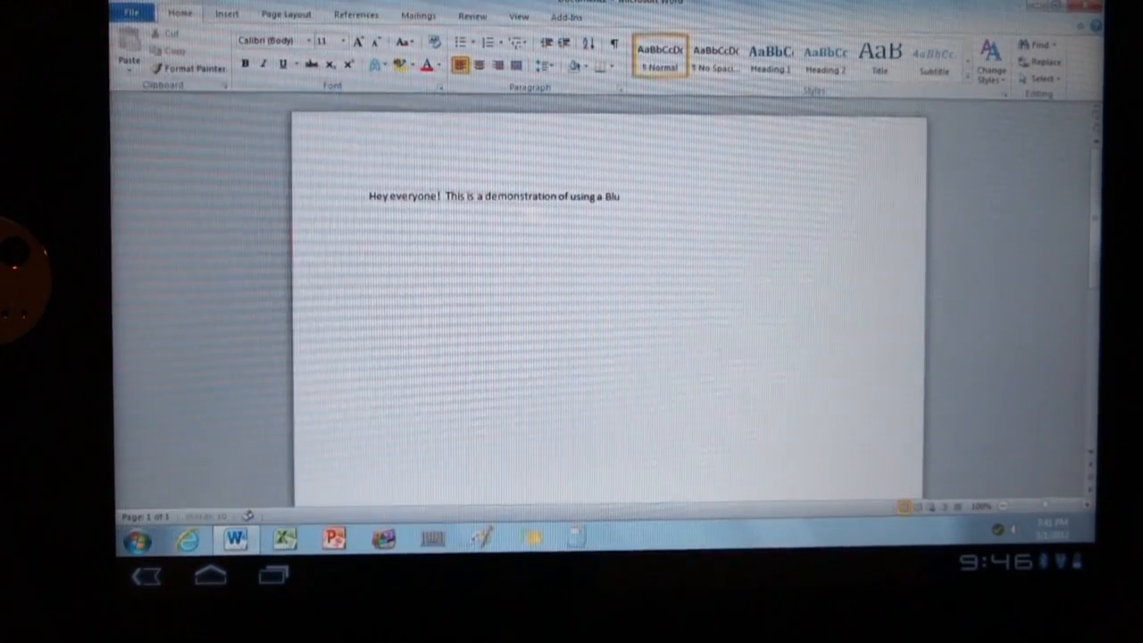
text(etooth keyboard with OnLive Deskt)
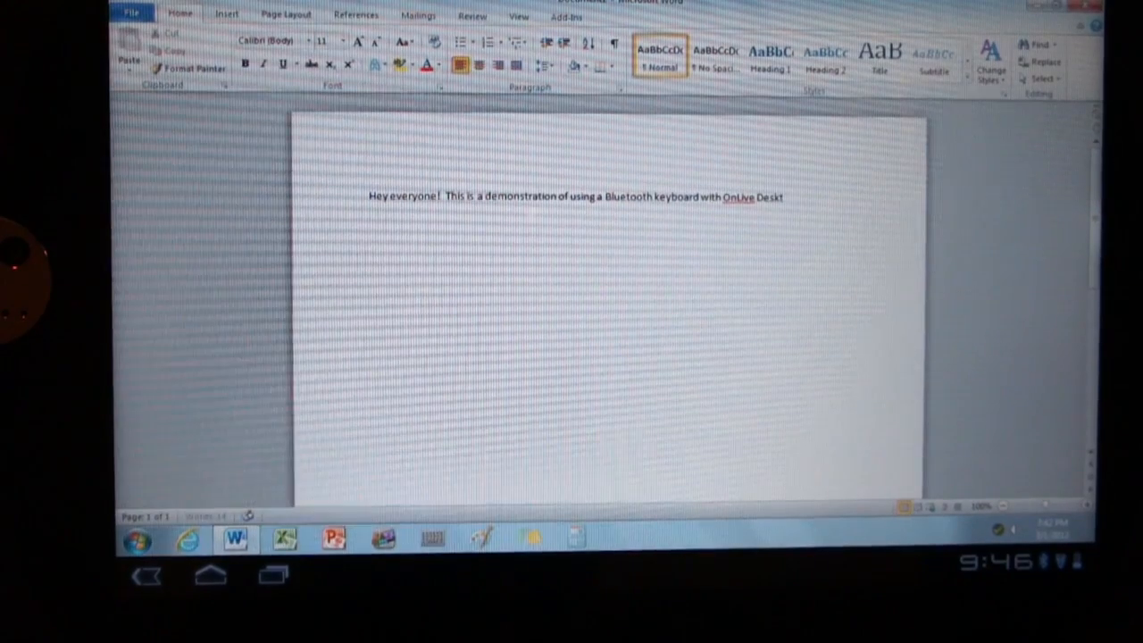
text(op.)
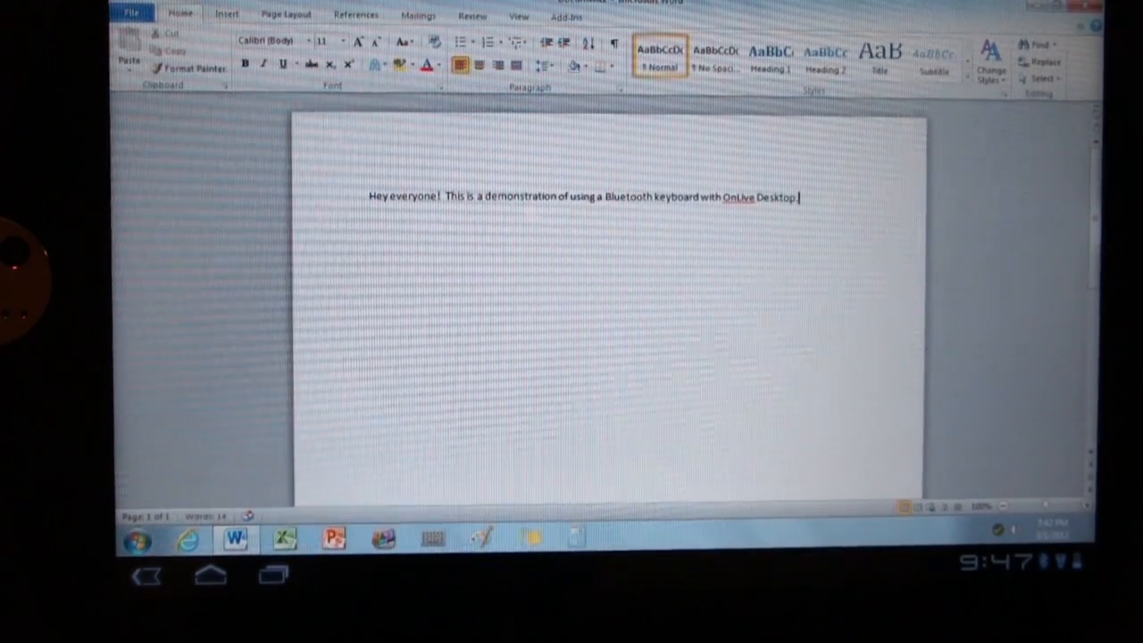